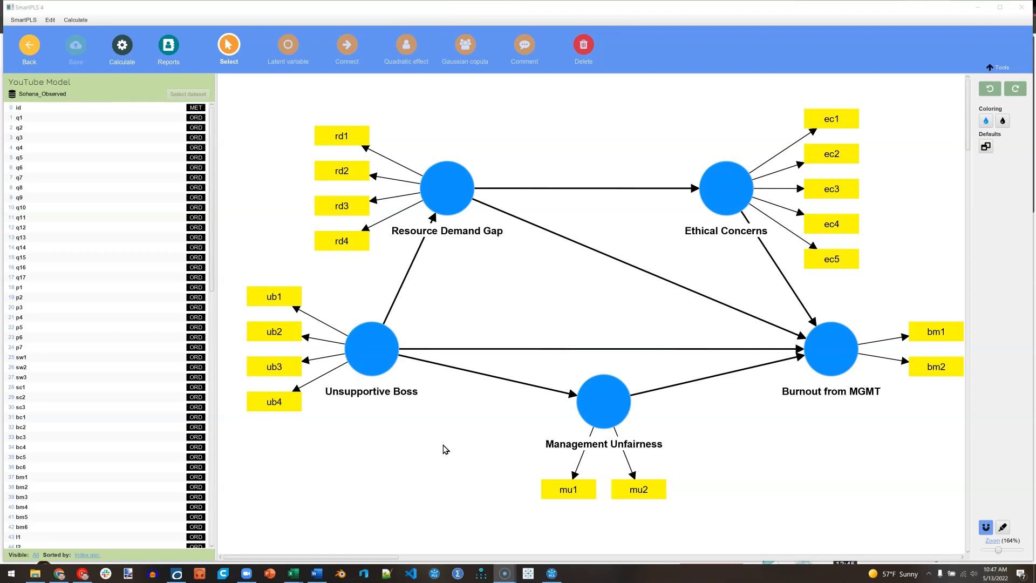
mouse_move(331, 297)
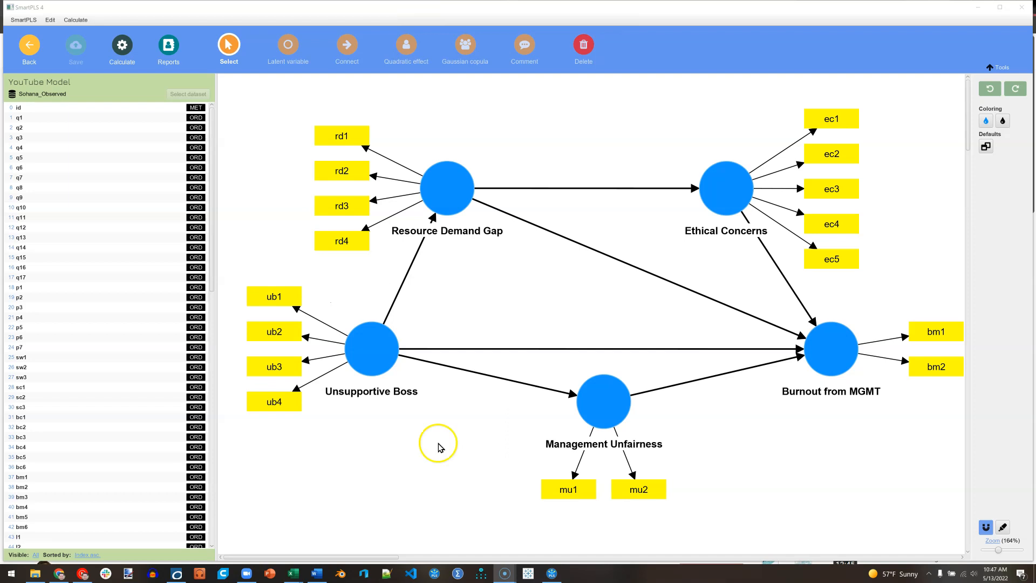
Return to the workspace and open the Sohana_Observed dataset from YouTube Tutorials.
click(29, 49)
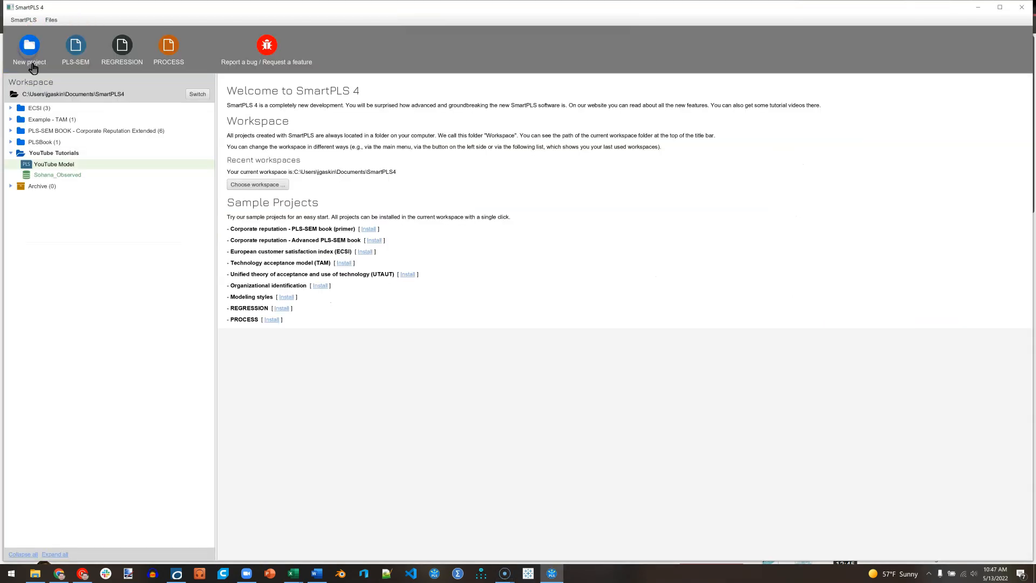
click(58, 175)
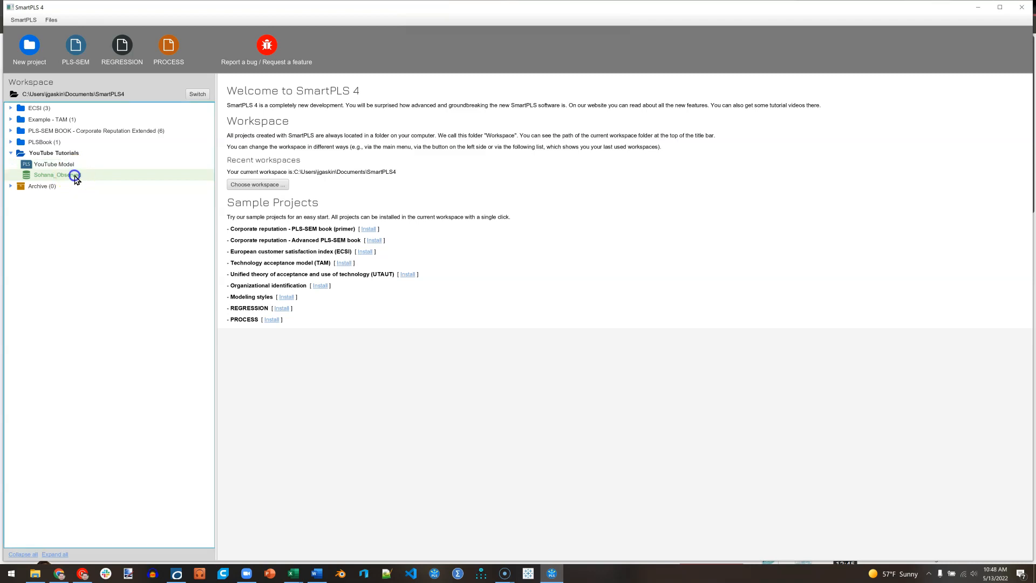
double_click(50, 175)
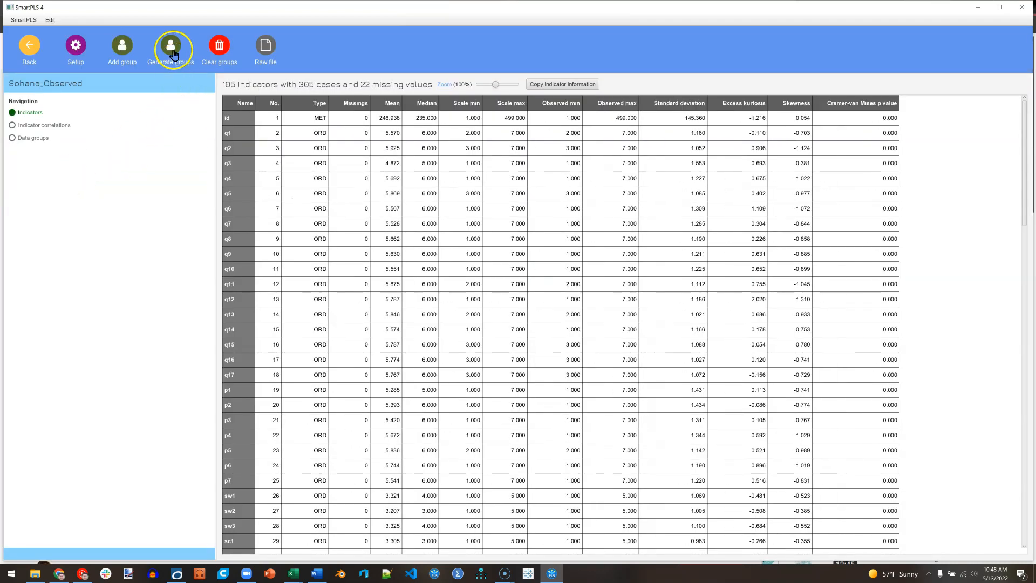
Generate data groups from $19 - category with the name pattern JobCat_$19.
click(170, 46)
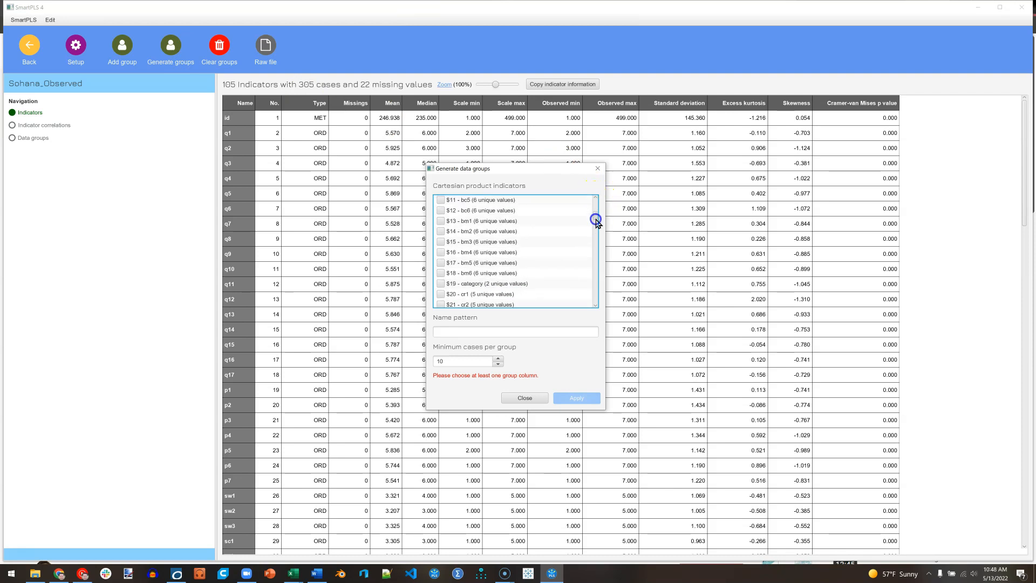
scroll(down, 3)
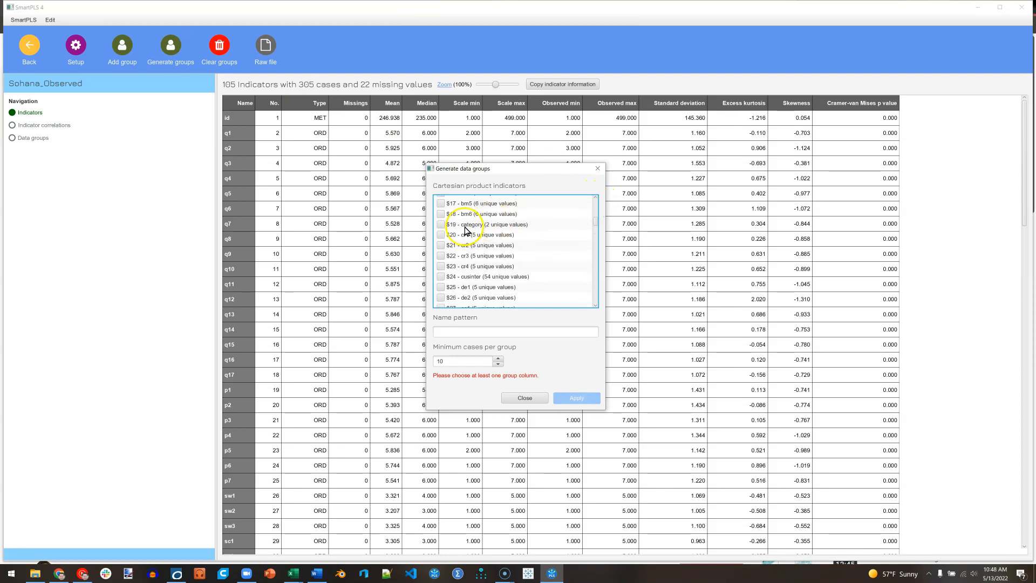
click(443, 225)
text(JobCat_$19)
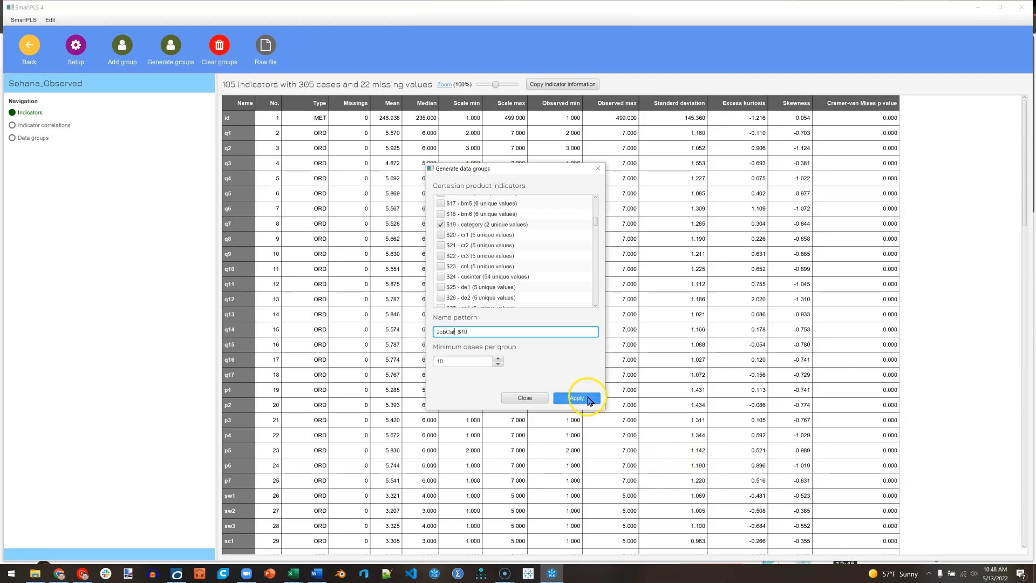
click(576, 399)
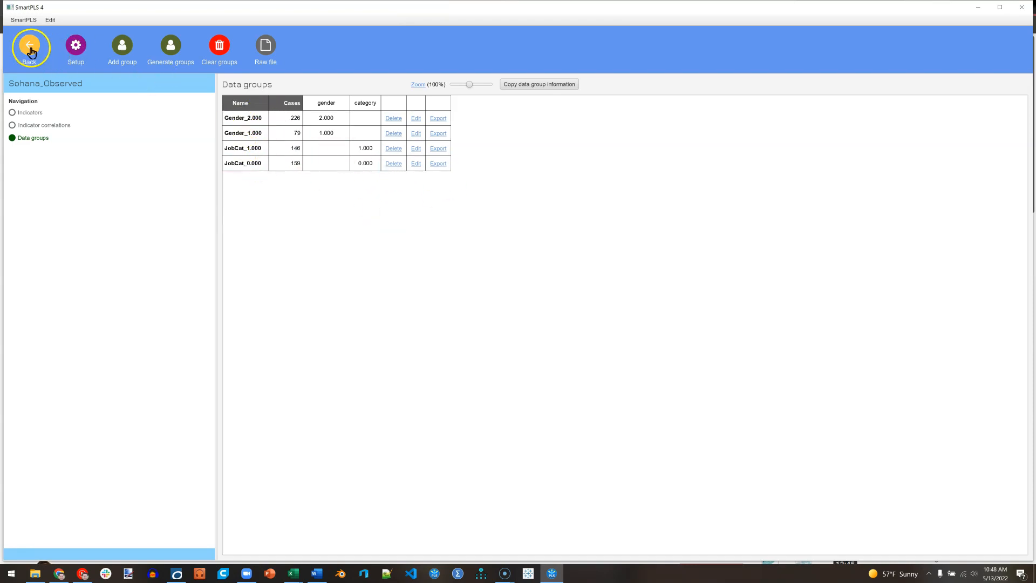
Open the YouTube Model path diagram and show the Calculate algorithm list.
click(29, 50)
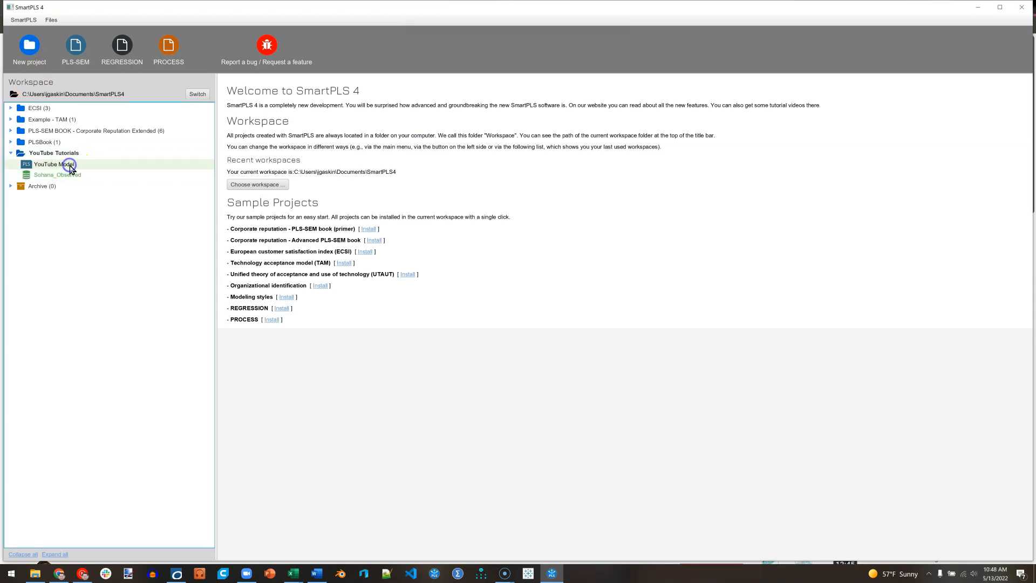
double_click(52, 164)
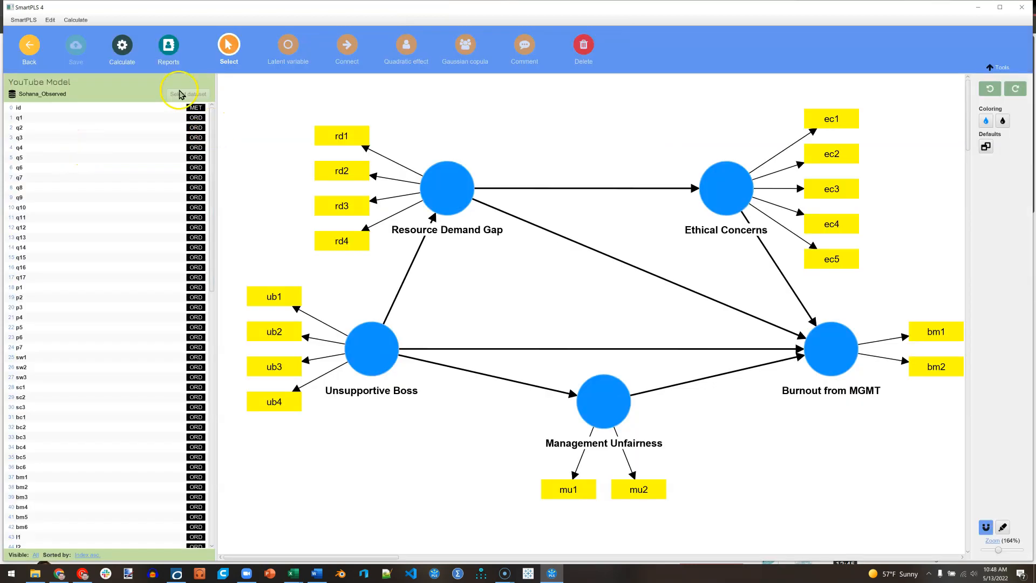
click(121, 47)
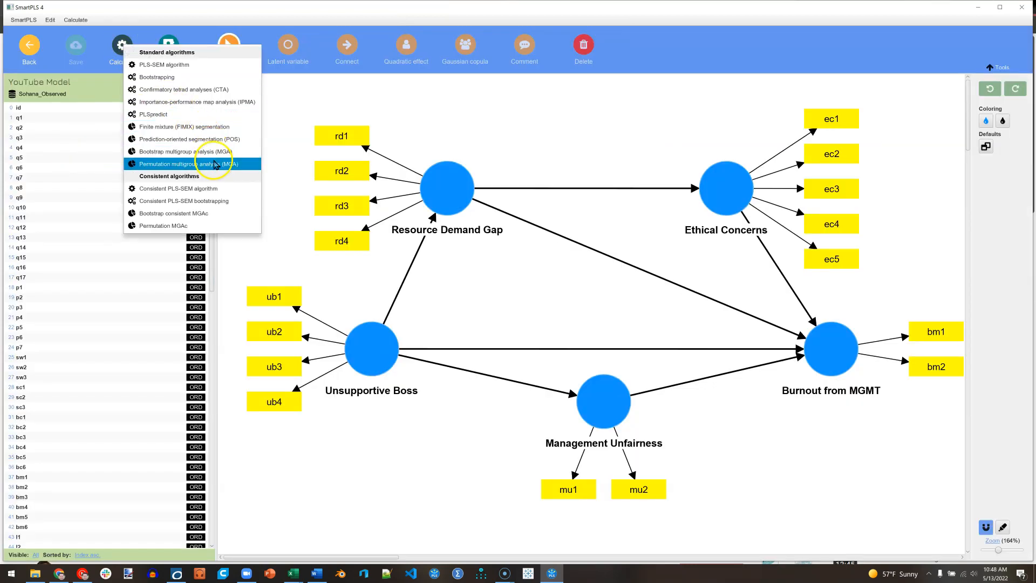
mouse_move(242, 166)
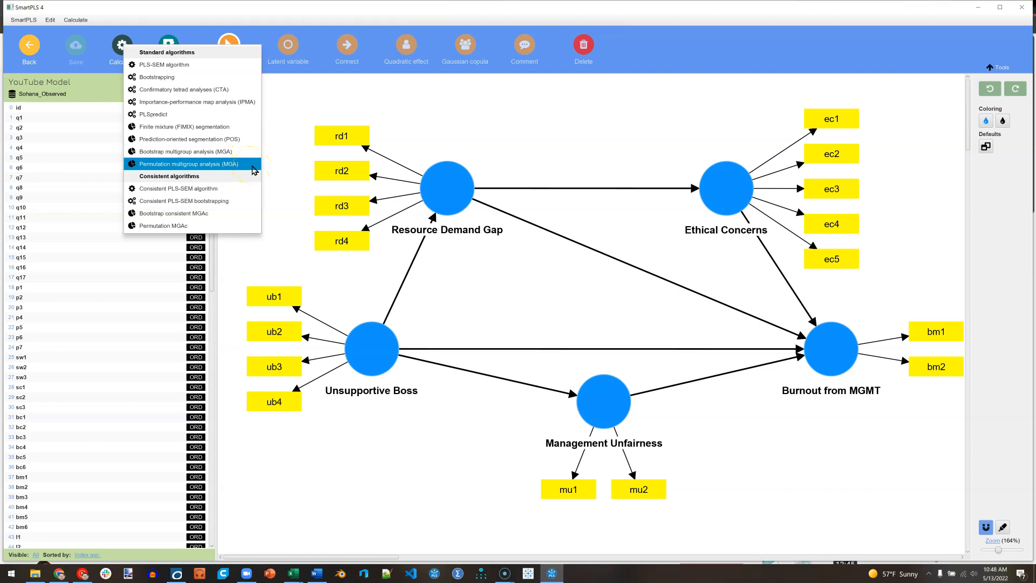
Run a permutation MGA with Group A JobCat_0.000, Group B JobCat_1.000 and 1000 permutations.
click(186, 163)
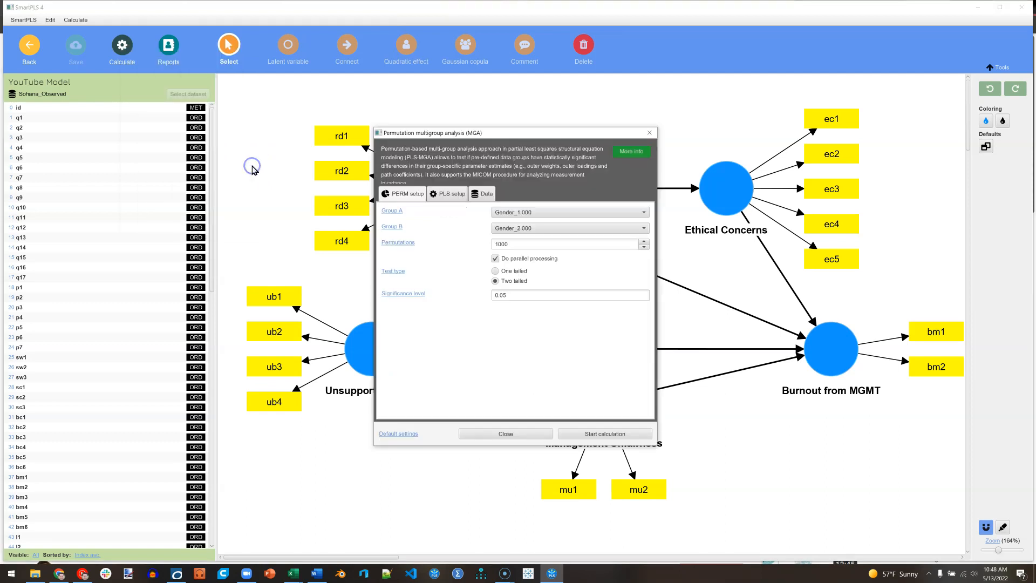
click(569, 227)
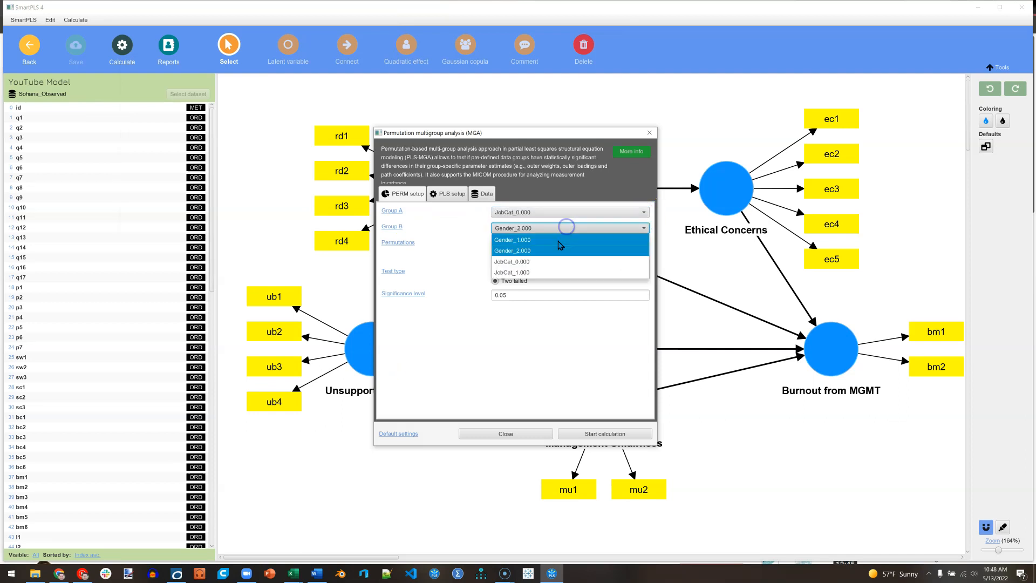
click(511, 272)
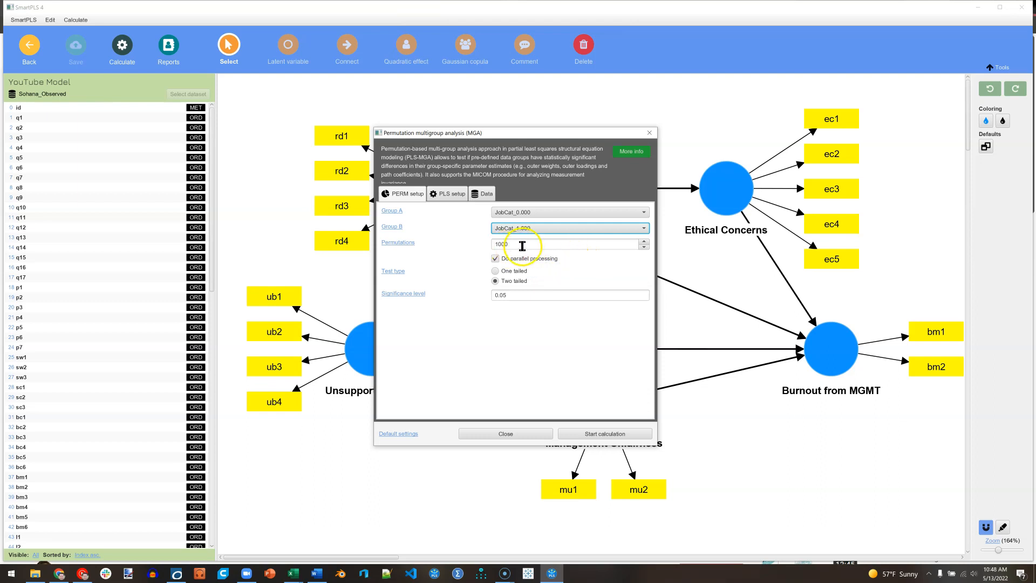
mouse_move(611, 354)
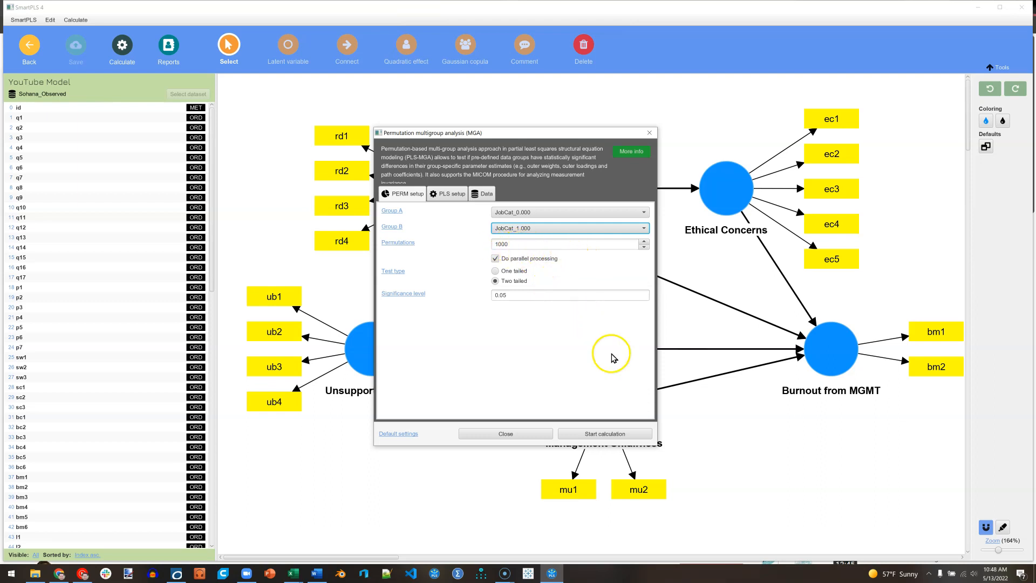
click(604, 434)
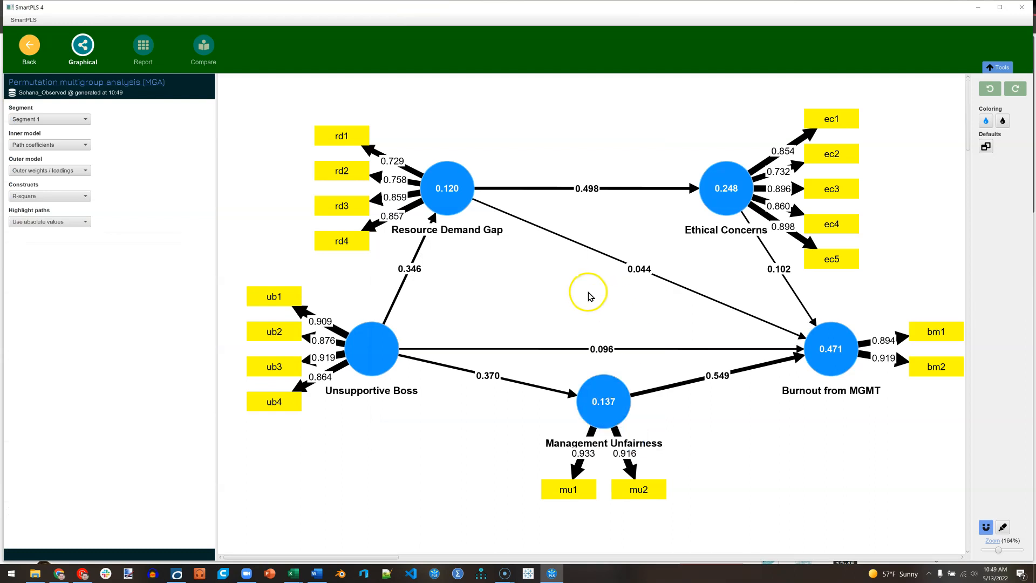
mouse_move(74, 222)
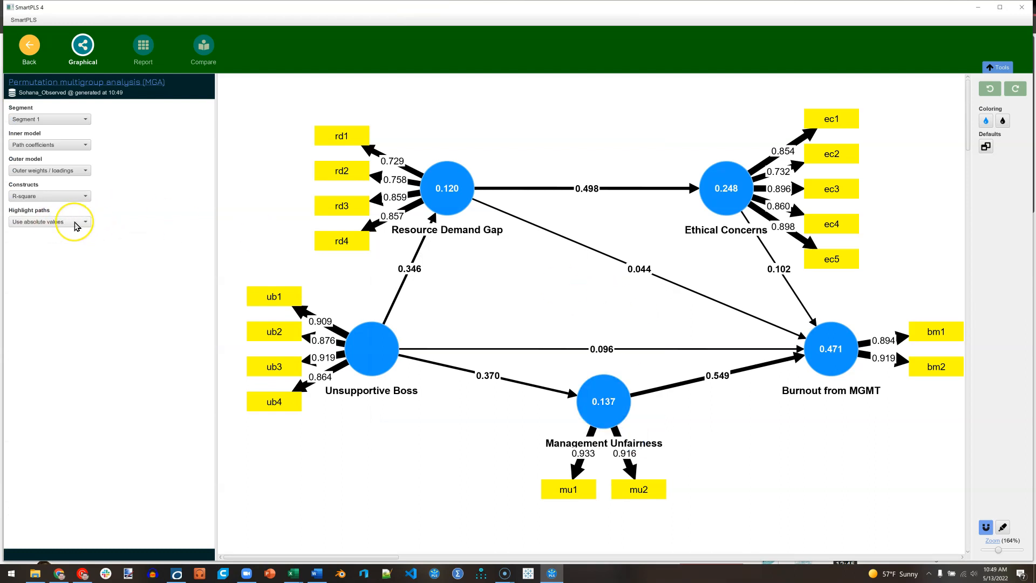
mouse_move(75, 119)
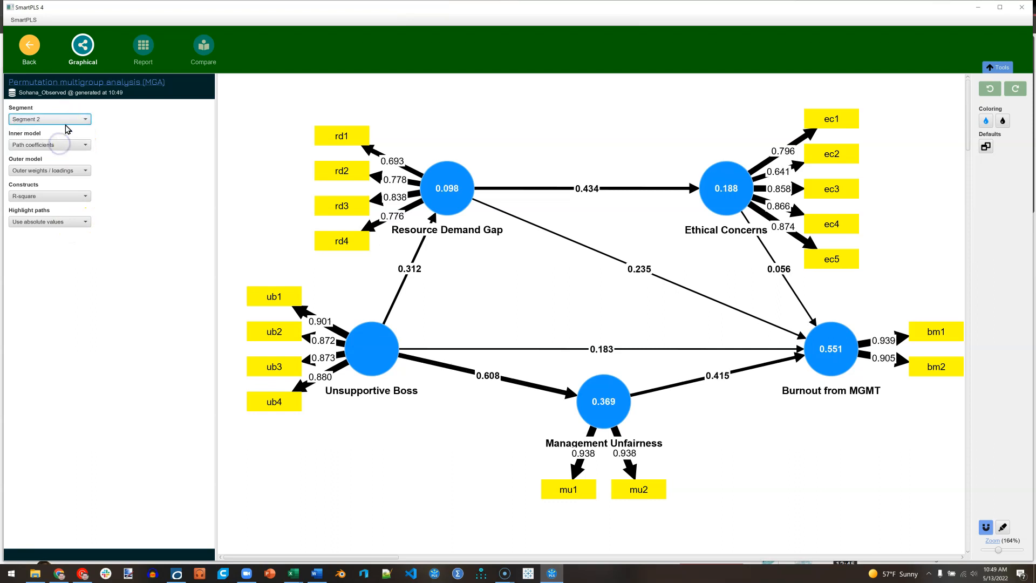
Switch the diagram between Segment 1 and Segment 2 estimates, then open the MGA report.
click(49, 119)
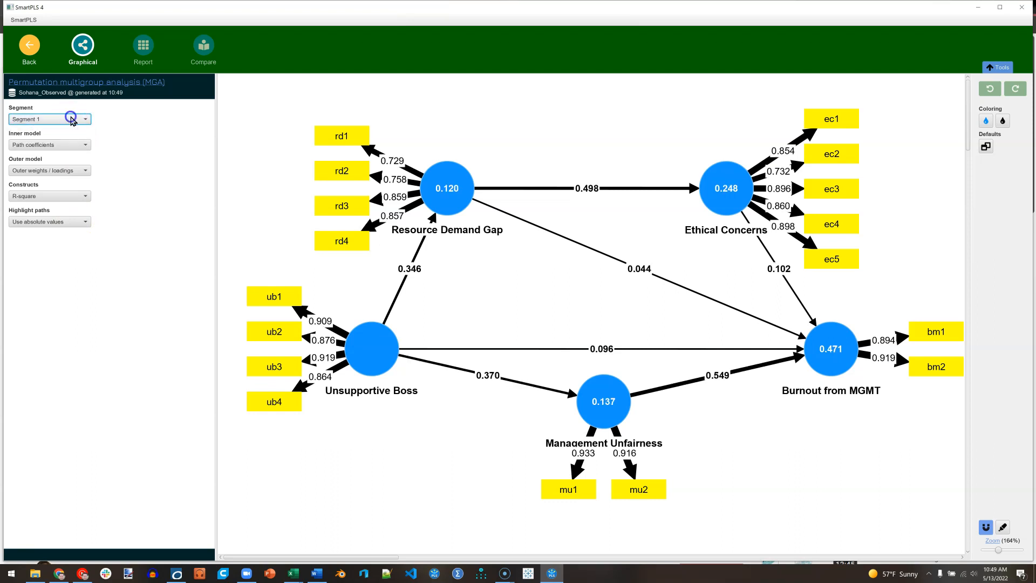
click(50, 119)
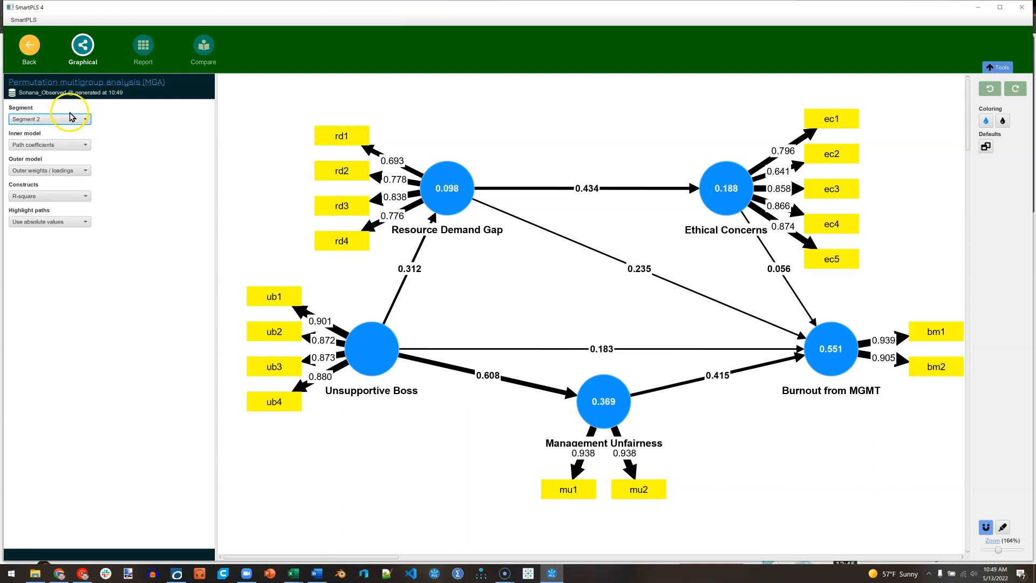
click(49, 118)
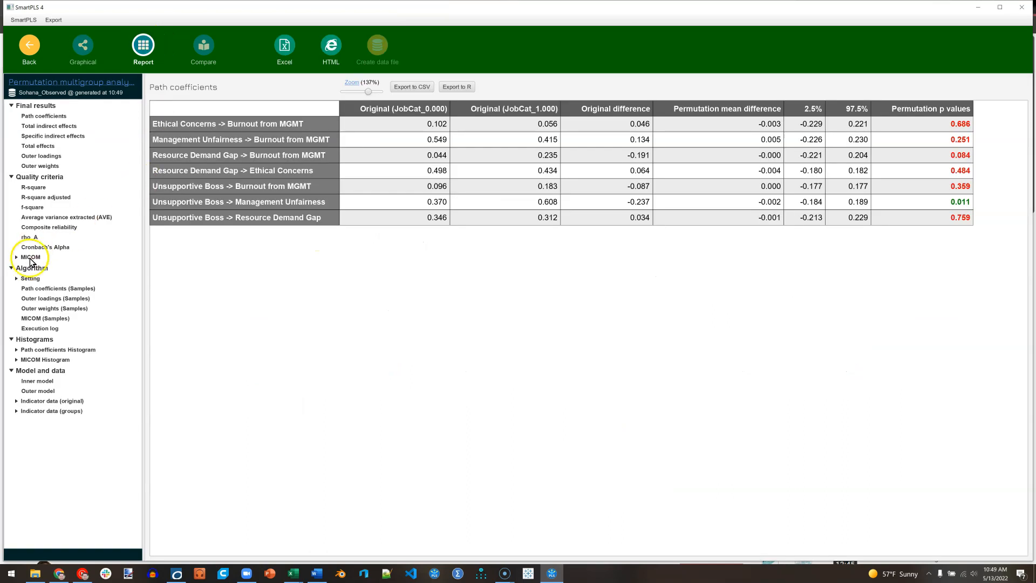
Show the MICOM Step 2 compositional invariance table under Quality criteria.
click(30, 257)
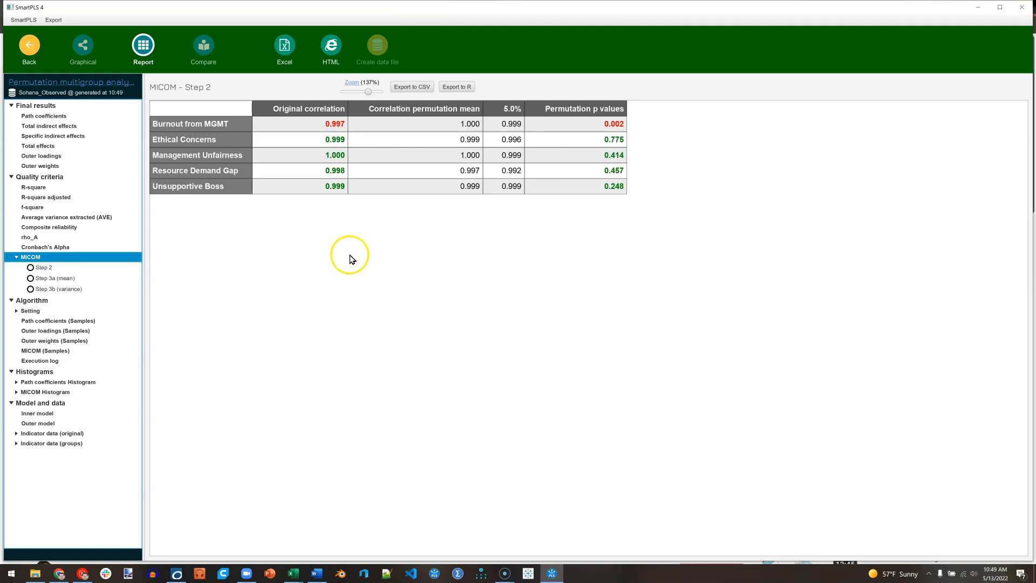
click(324, 186)
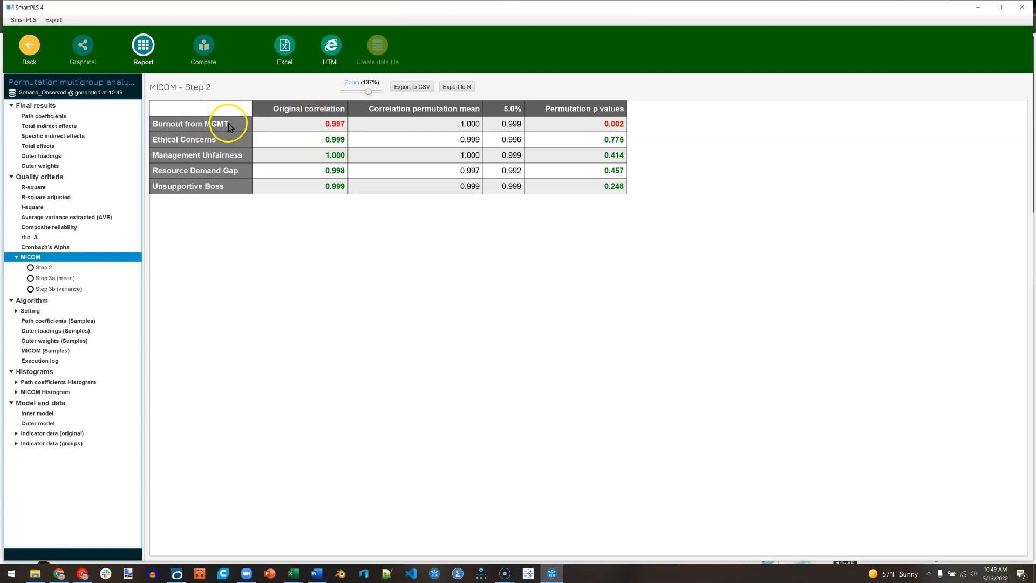
mouse_move(323, 223)
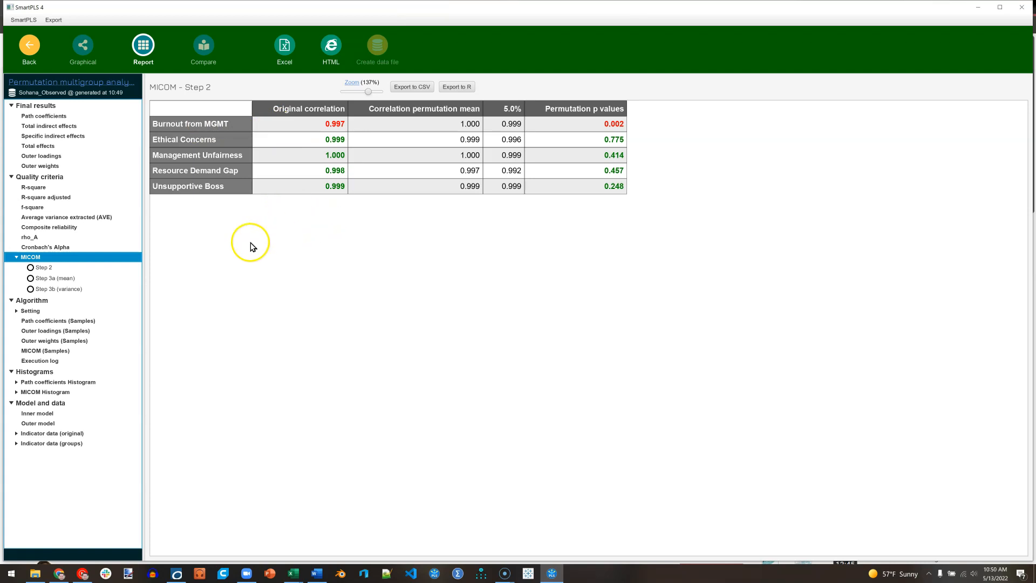
View the MICOM Step 3a mean results, then the Step 3b variance results.
click(54, 279)
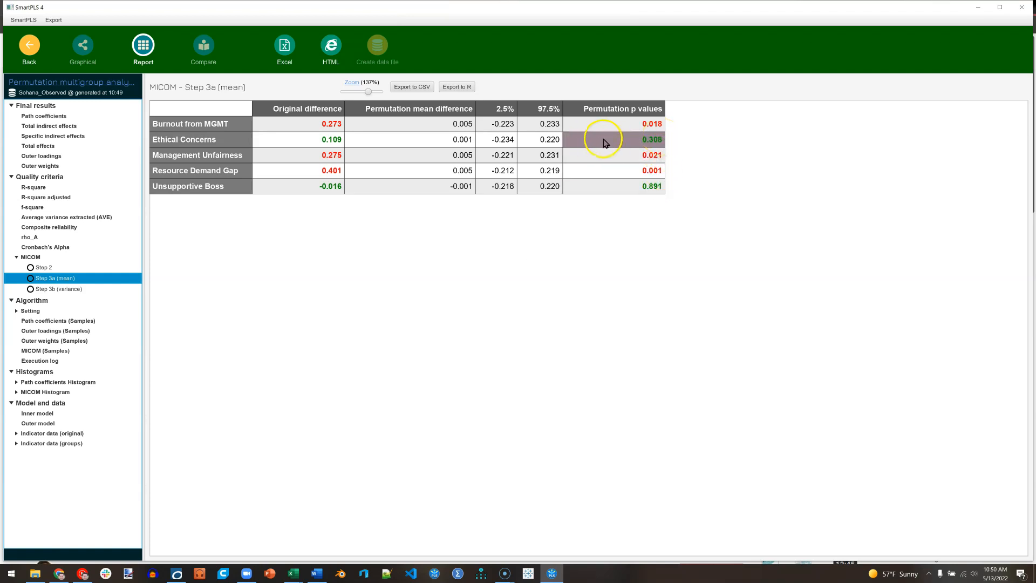
mouse_move(606, 186)
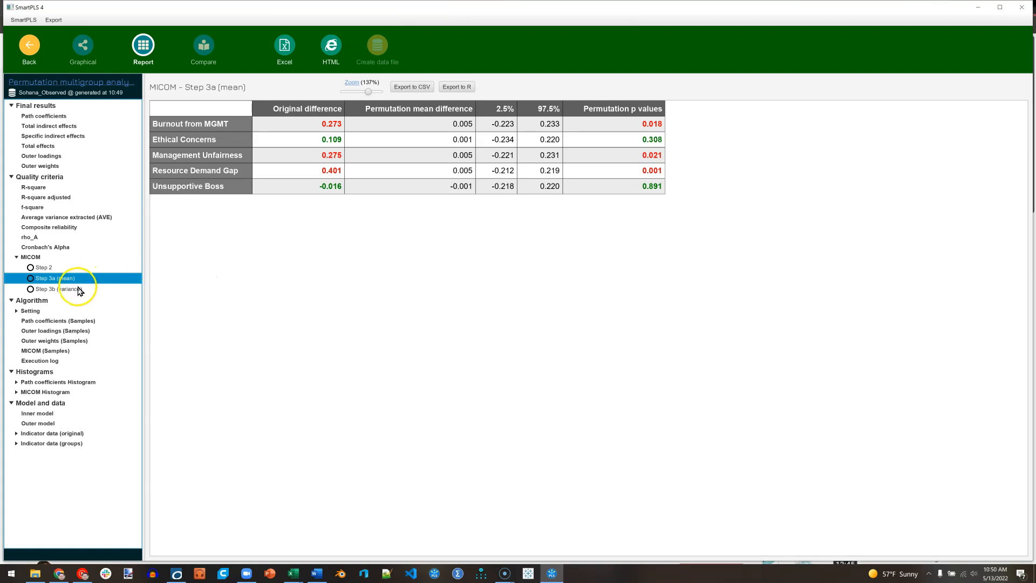
click(58, 290)
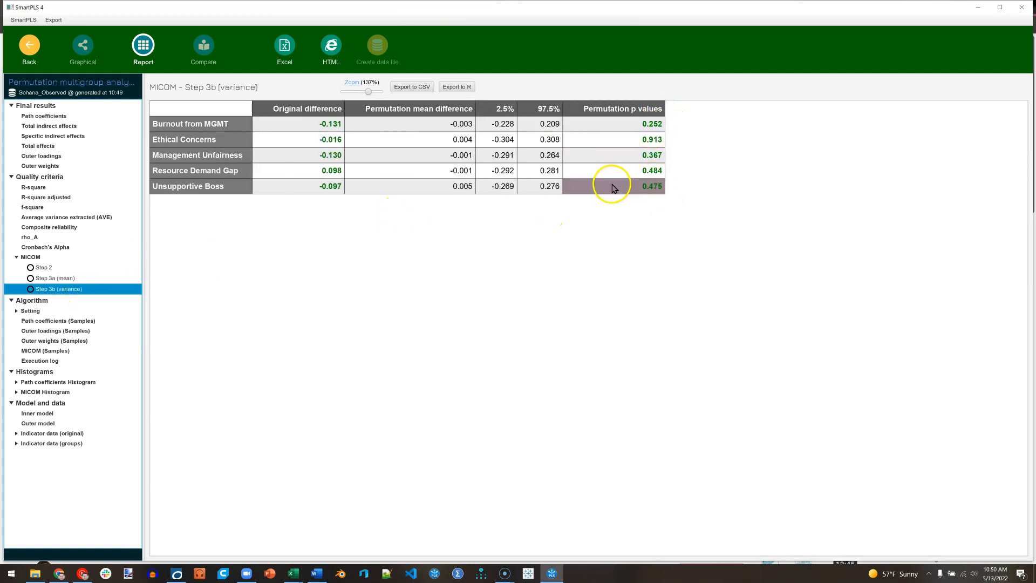
mouse_move(717, 181)
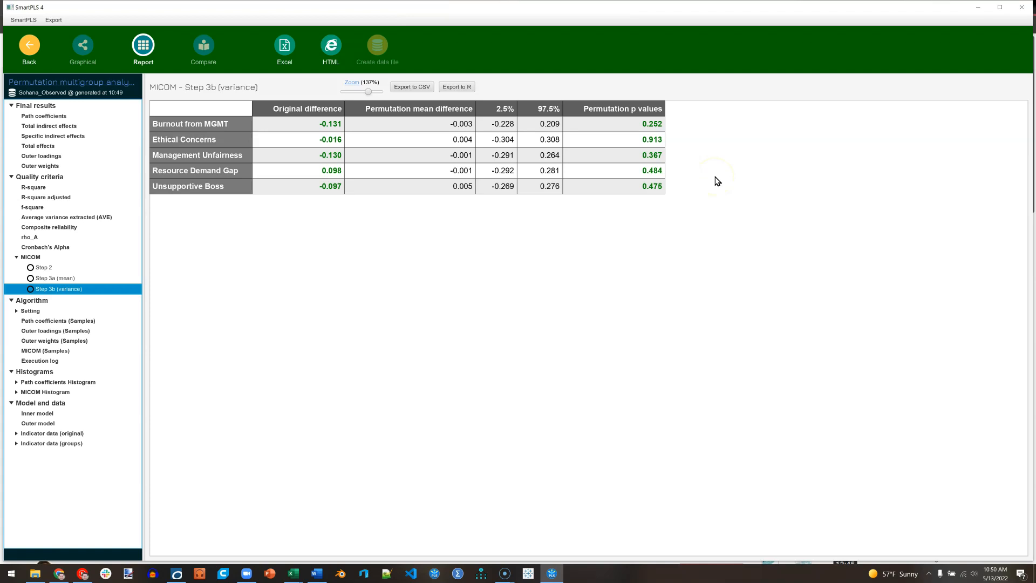
Revisit MICOM Step 2, then go back to the Step 3a mean-difference table.
click(43, 266)
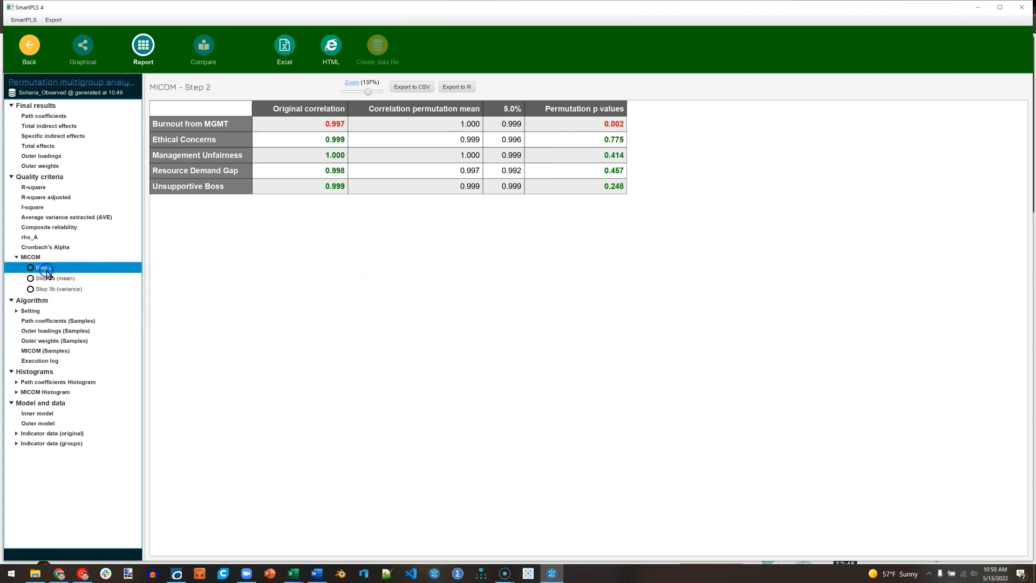
click(55, 277)
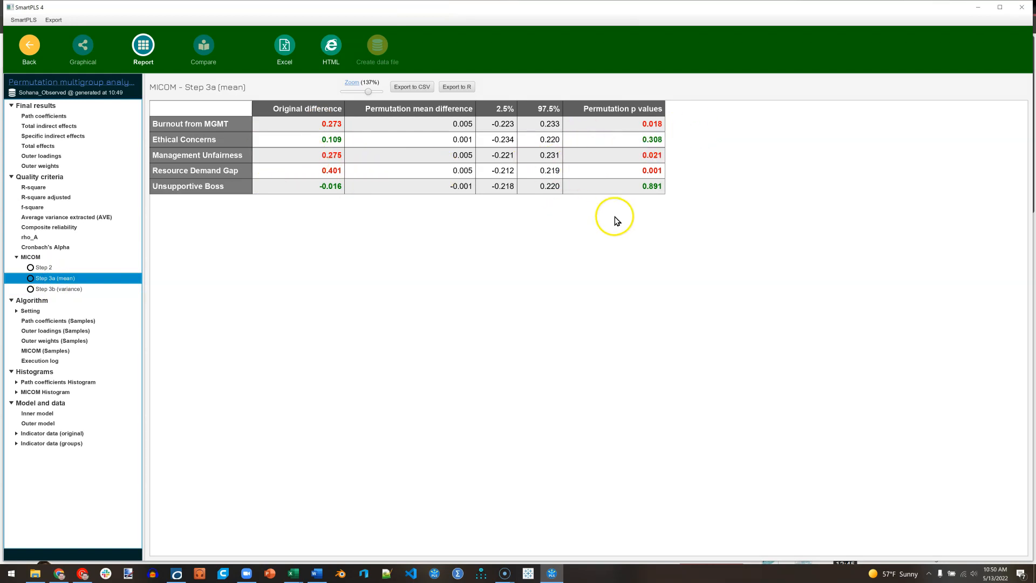
mouse_move(605, 221)
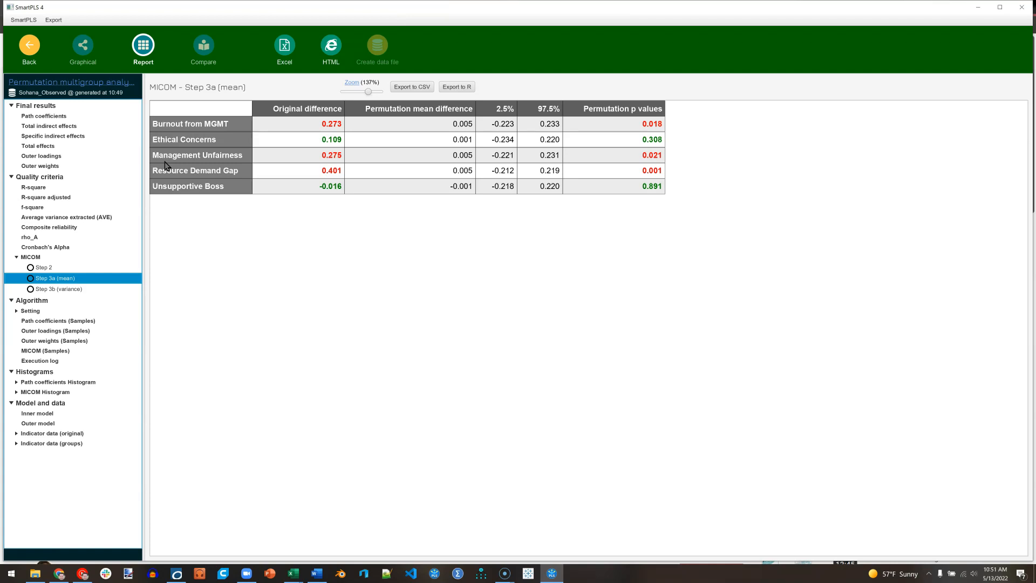
Show the Final results path coefficient comparison with group differences and permutation p values.
click(44, 115)
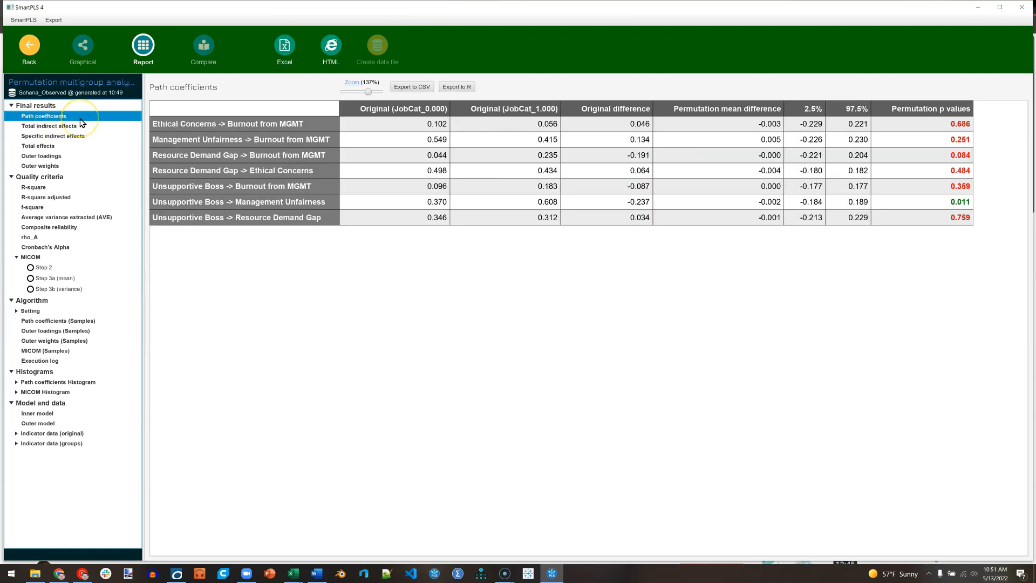
click(393, 123)
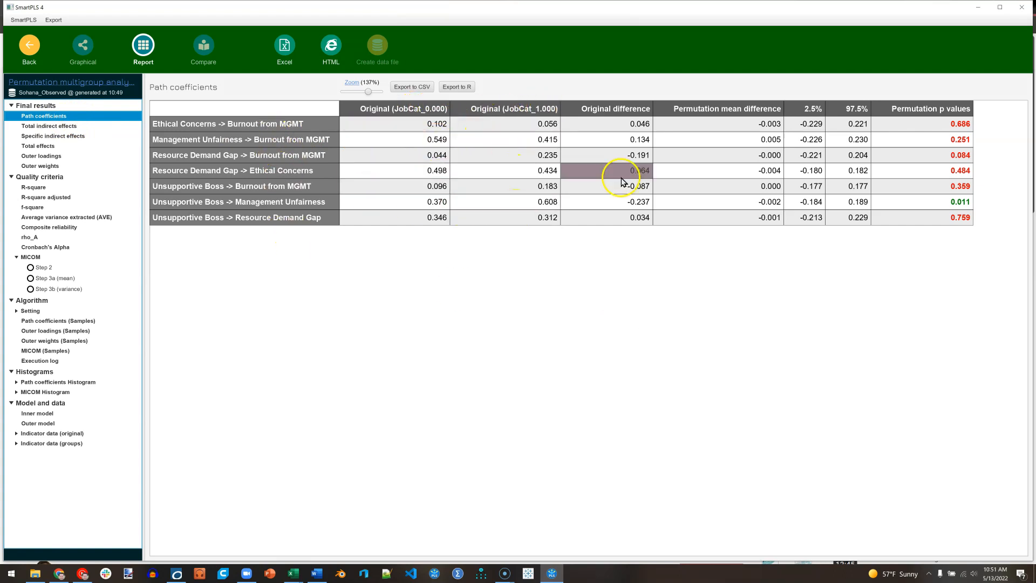
mouse_move(626, 217)
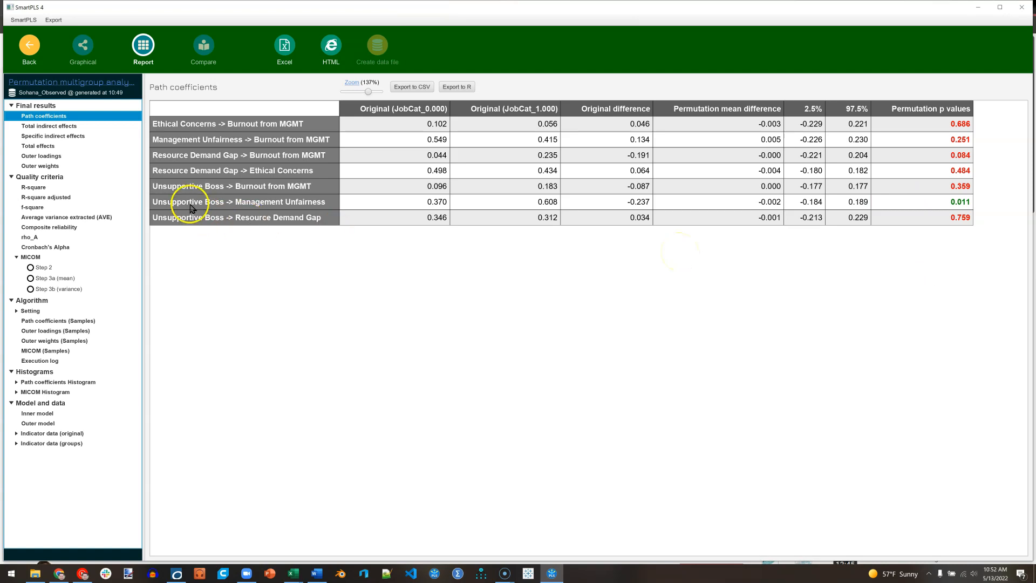
mouse_move(290, 208)
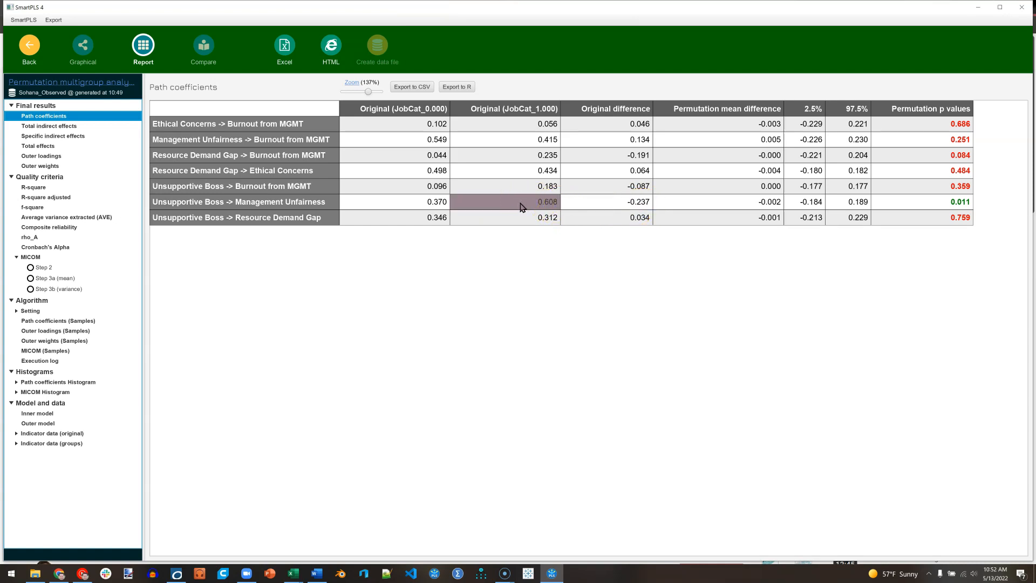
mouse_move(392, 202)
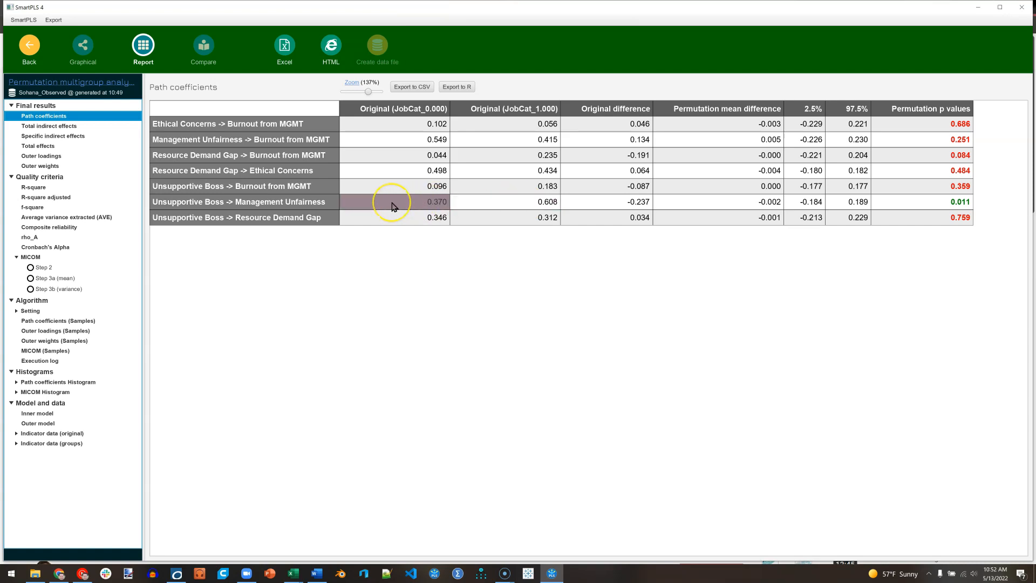